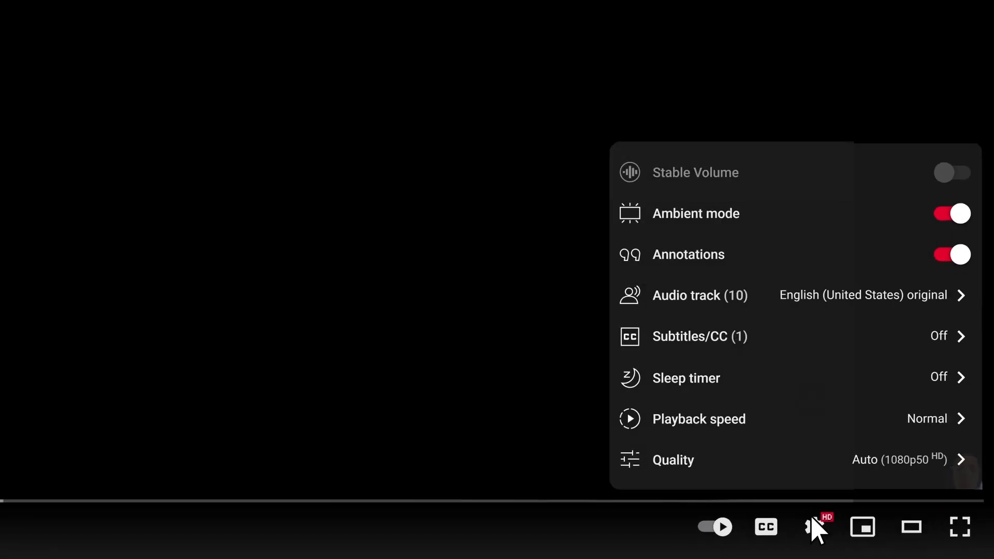
# - Dismiss the YouTube video settings menu to reach the opera.com/gx page
pyautogui.click(699, 295)
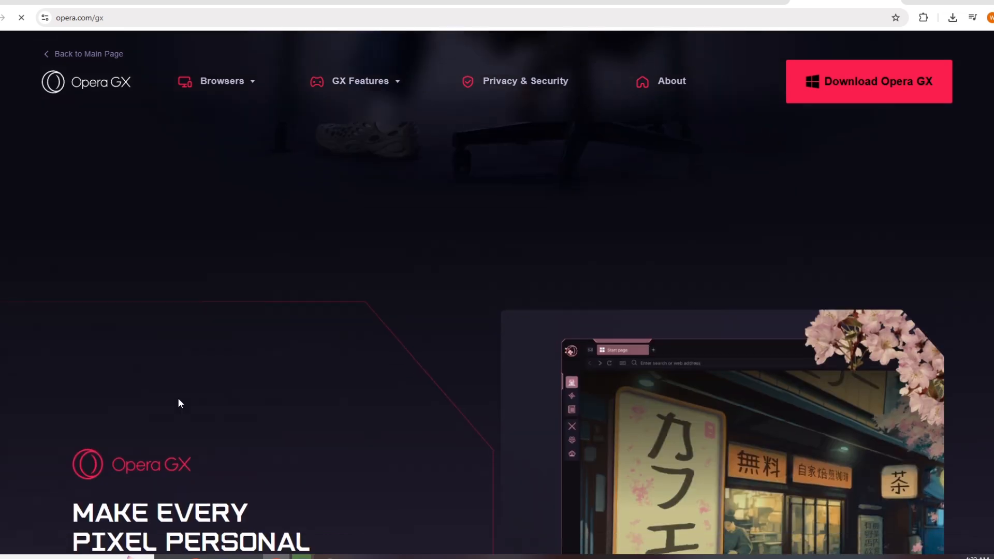
pyautogui.scroll(-3)
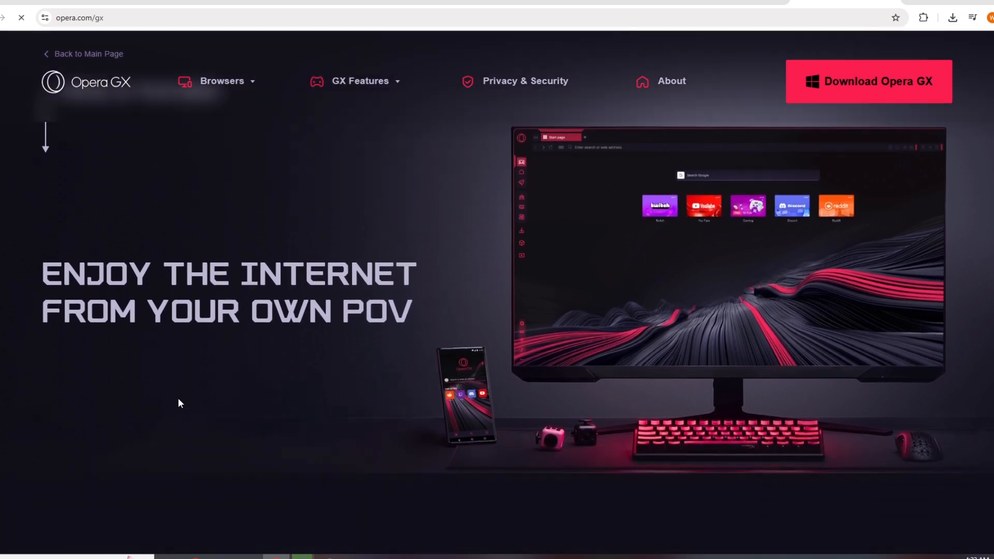
pyautogui.scroll(-3)
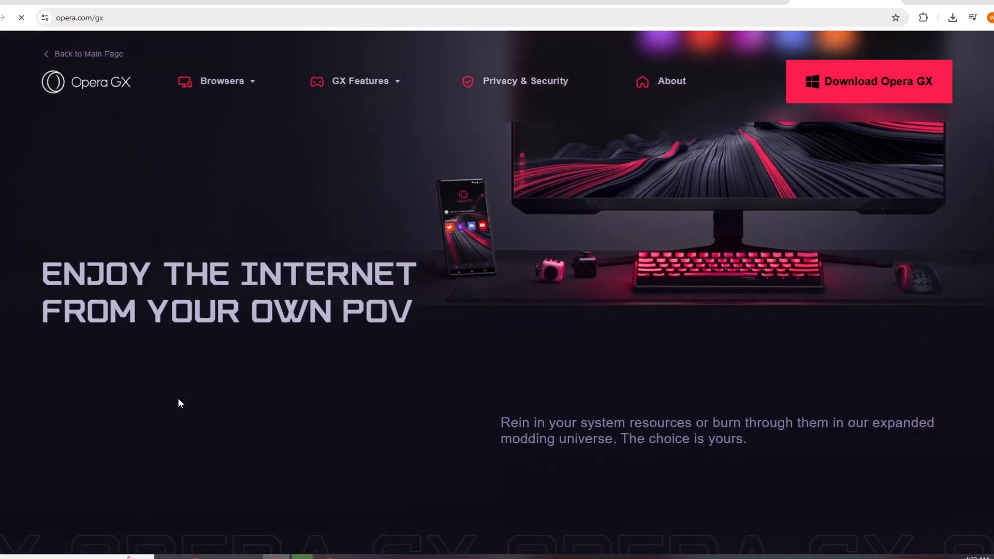
pyautogui.scroll(-3)
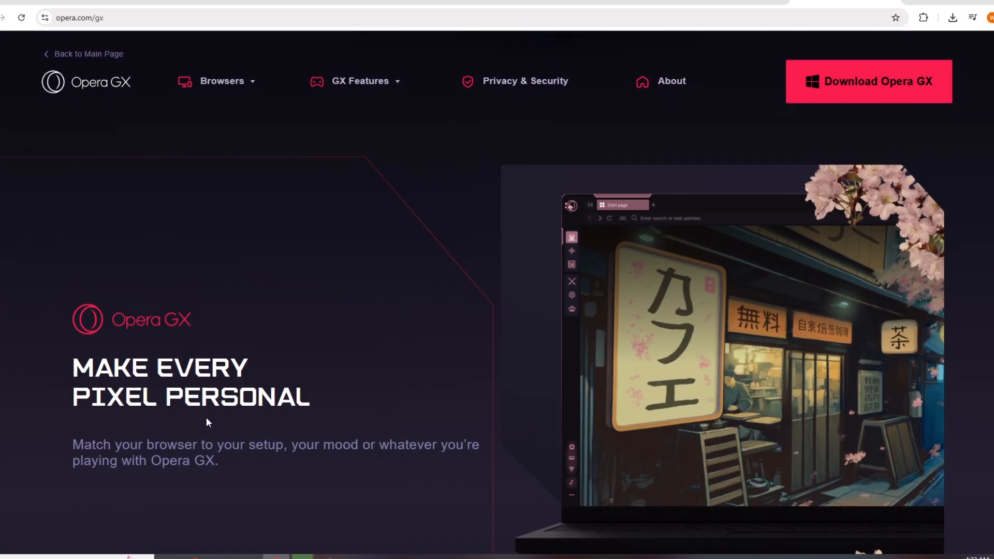
pyautogui.scroll(-3)
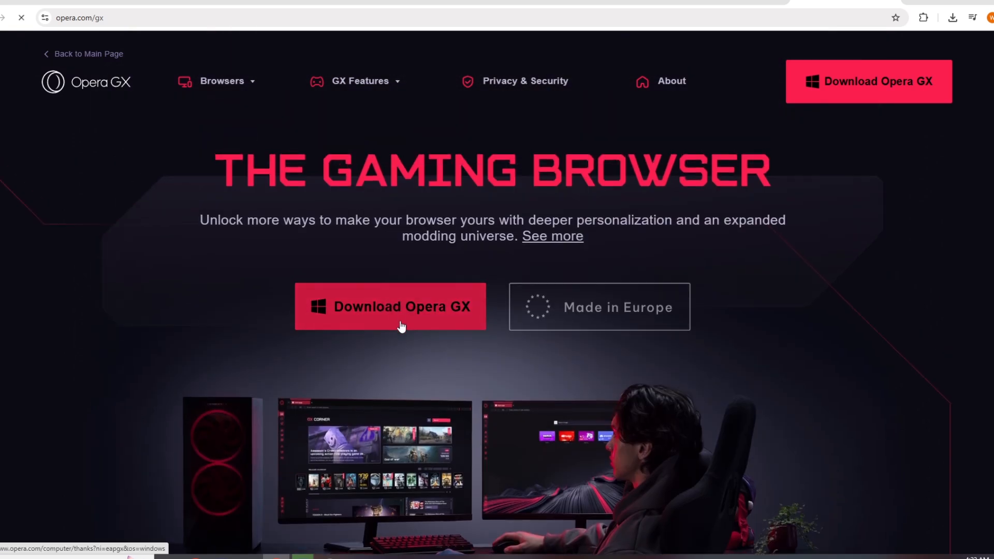
# - Download Opera GX and save OperaGXSetup.exe to Downloads\Programs through IDM's Save As dialog
pyautogui.click(397, 321)
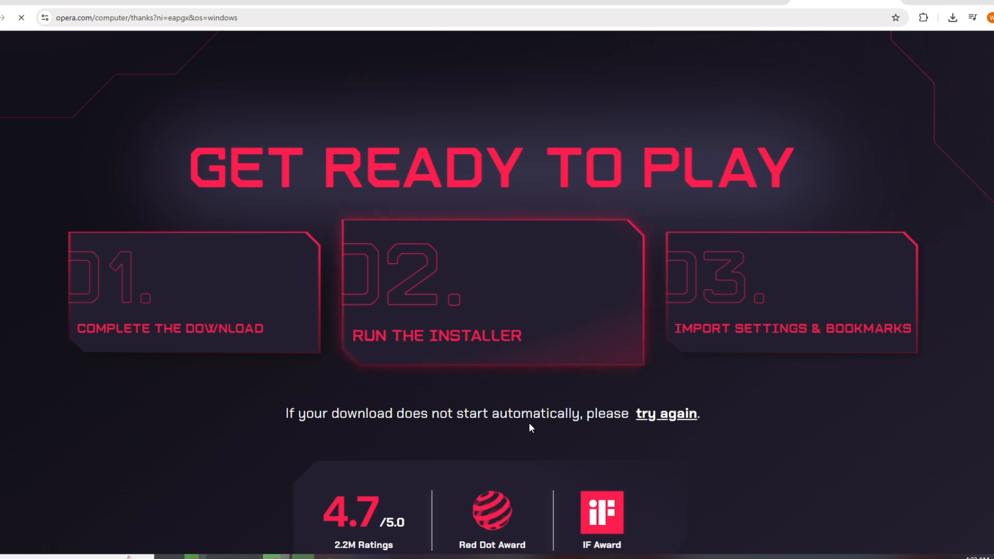
pyautogui.moveTo(325, 351)
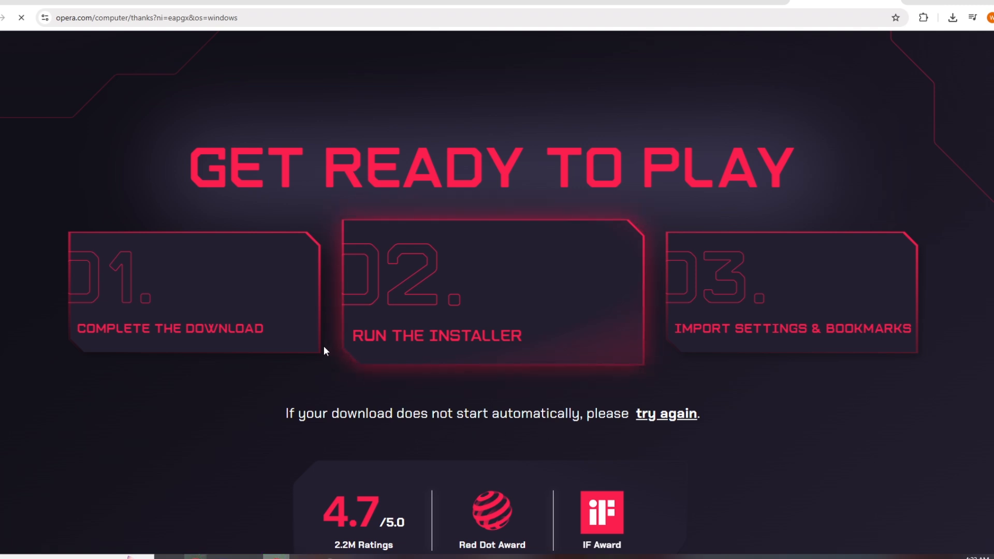
pyautogui.moveTo(333, 367)
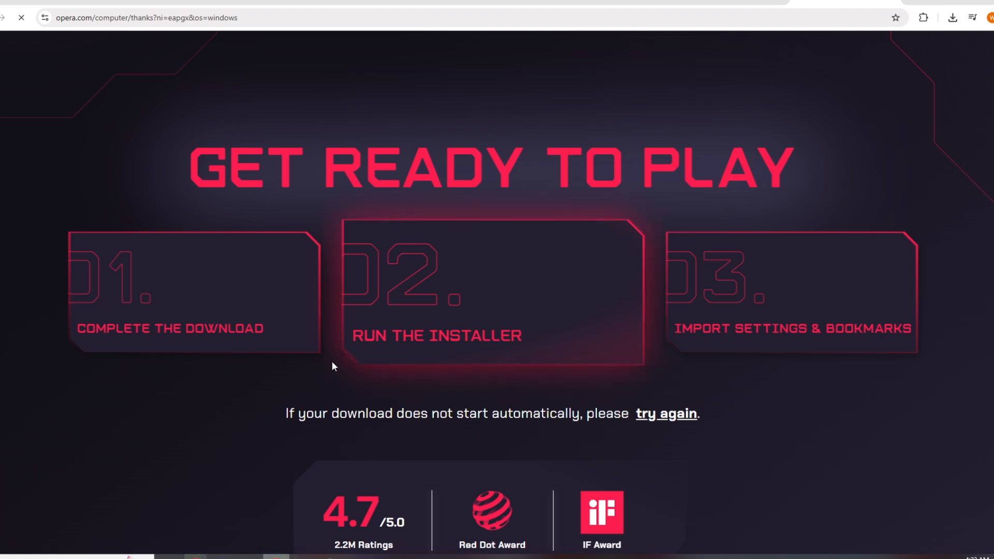
pyautogui.click(921, 17)
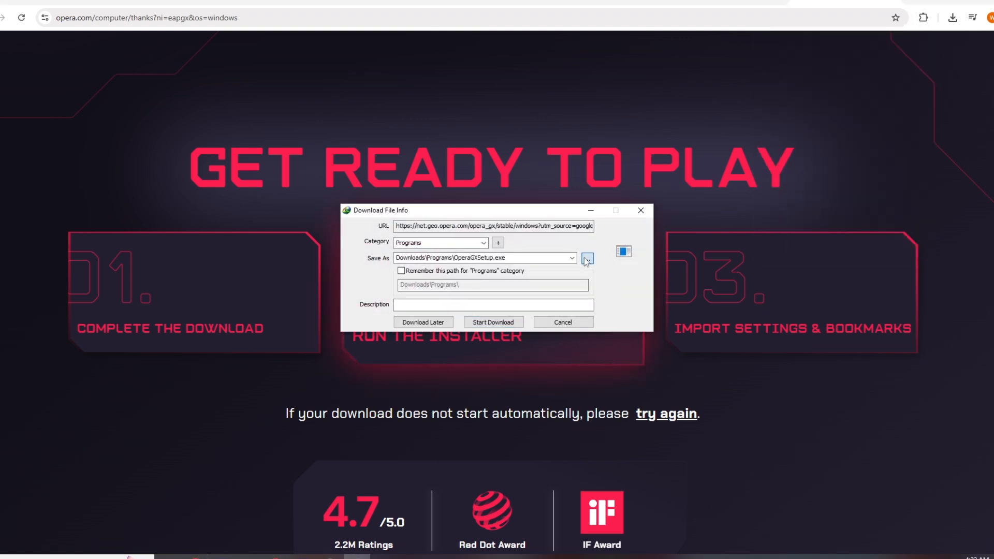
pyautogui.click(587, 258)
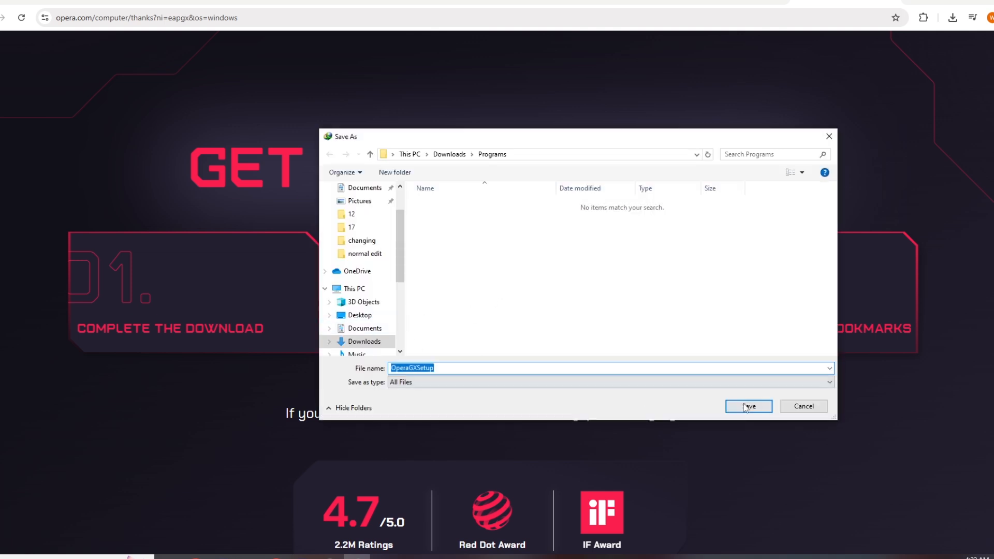
pyautogui.click(748, 406)
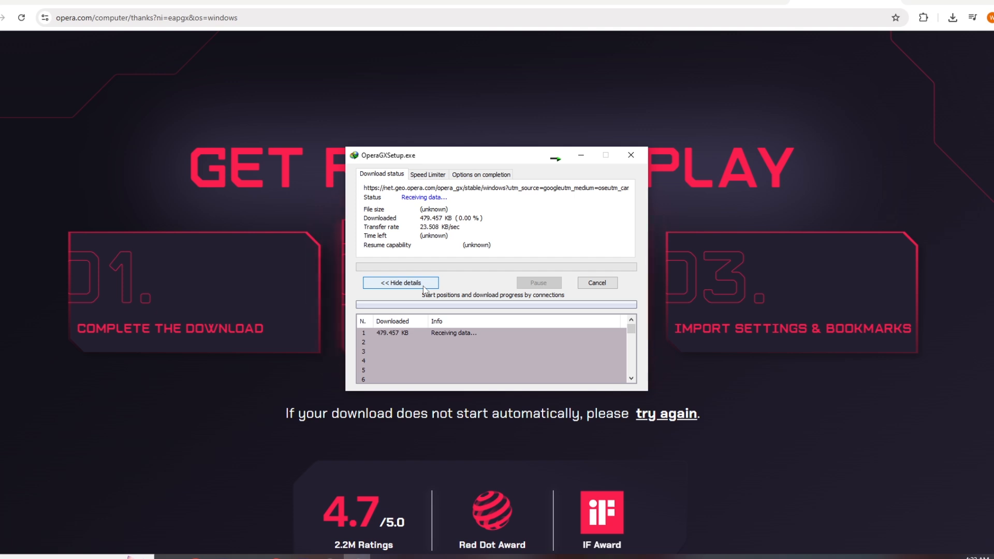
pyautogui.moveTo(639, 220)
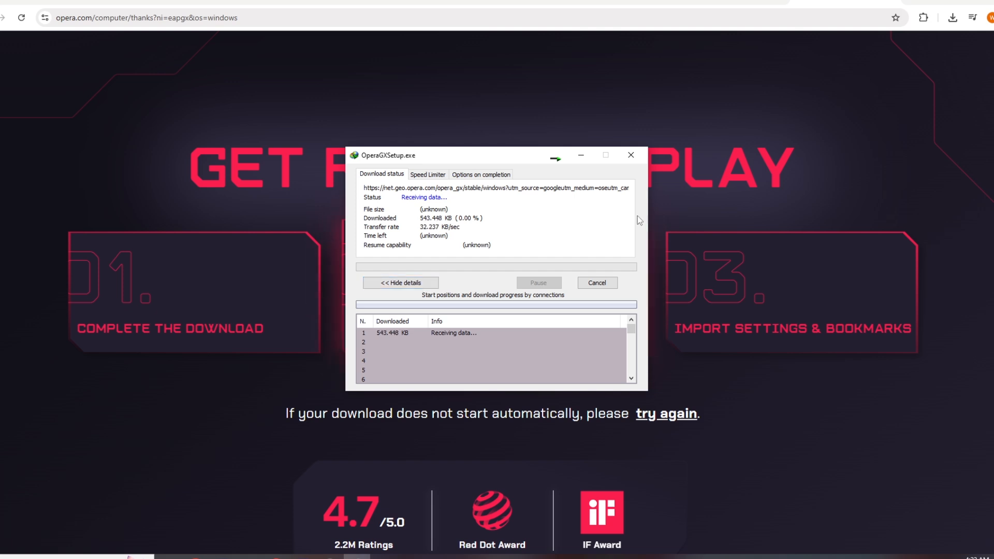